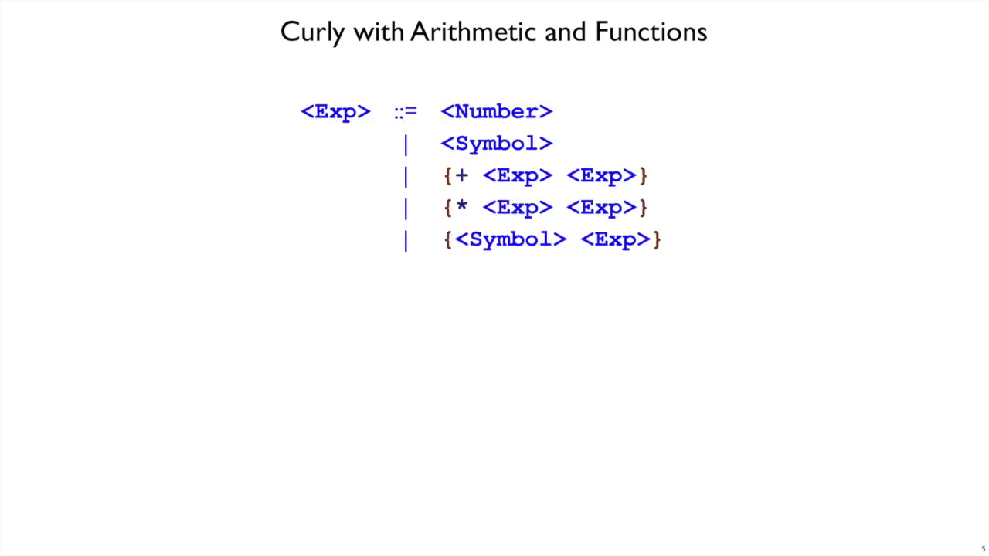
# - Advance to the Curly with Local Definitions slide, whose let example binds x to {+ 1 2} and evaluates to 7
pyautogui.press('Right')
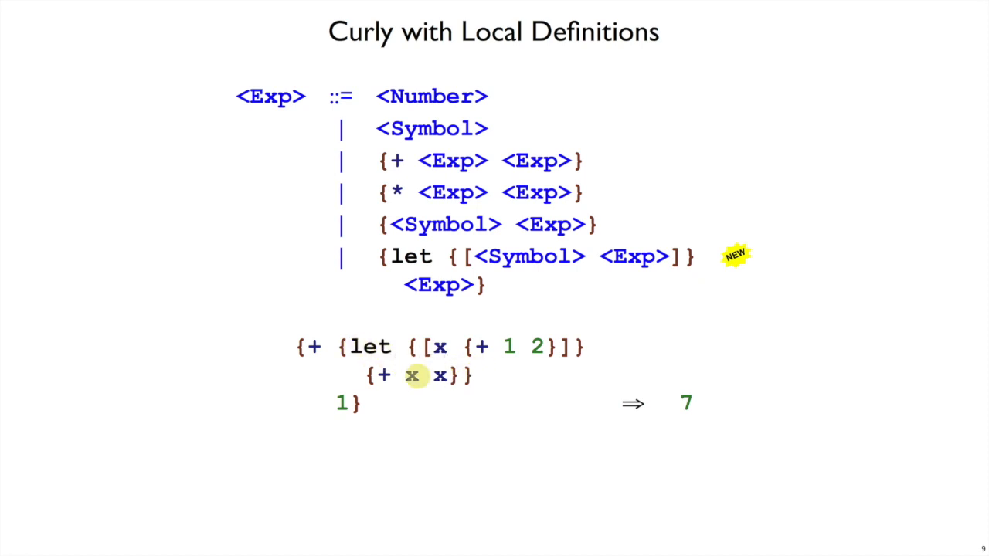
# - Advance to the slide adding a second let binding x to {- 4 3}, giving a sum of 8
pyautogui.press('right')
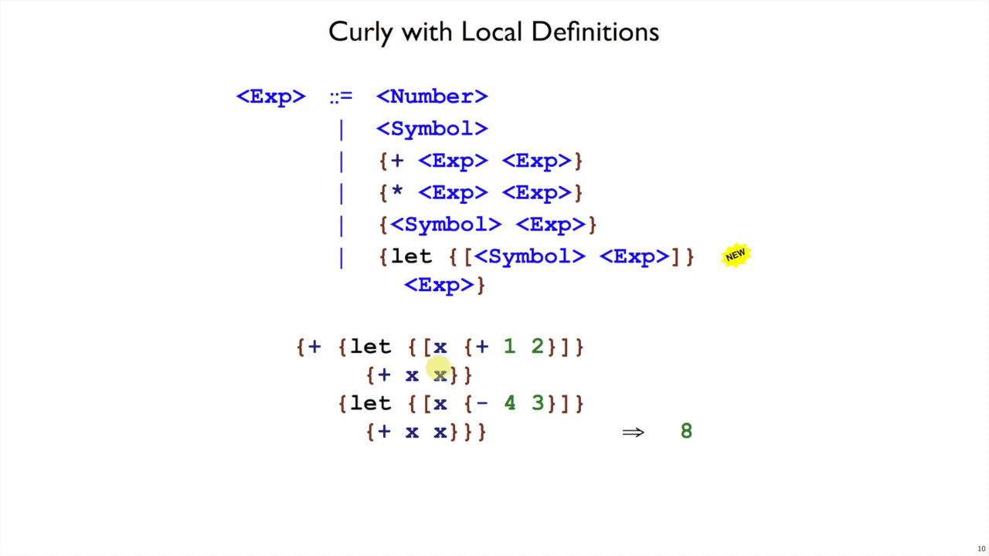